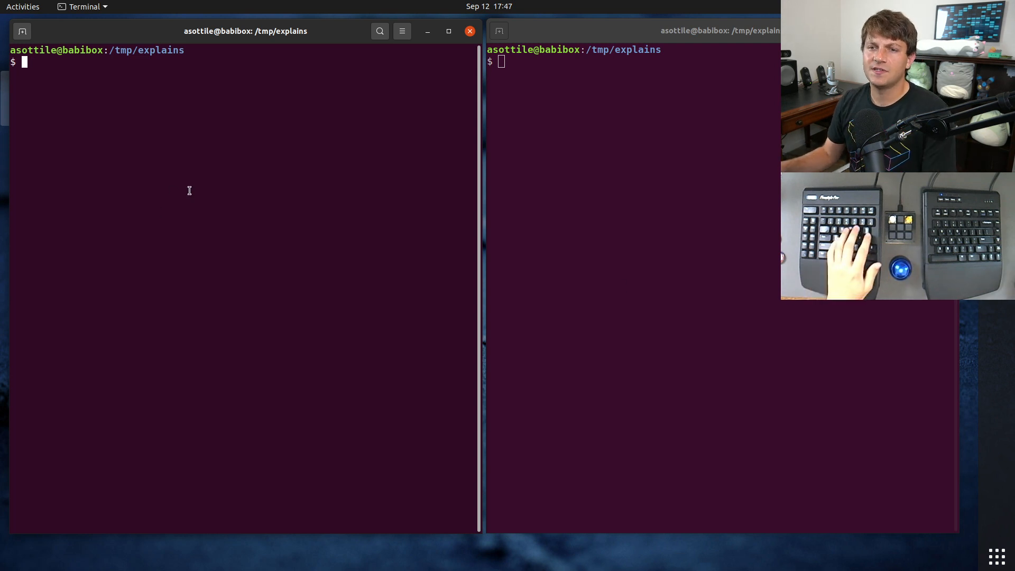
Step: Launch babi on README.md from the terminal
type("babi REA")
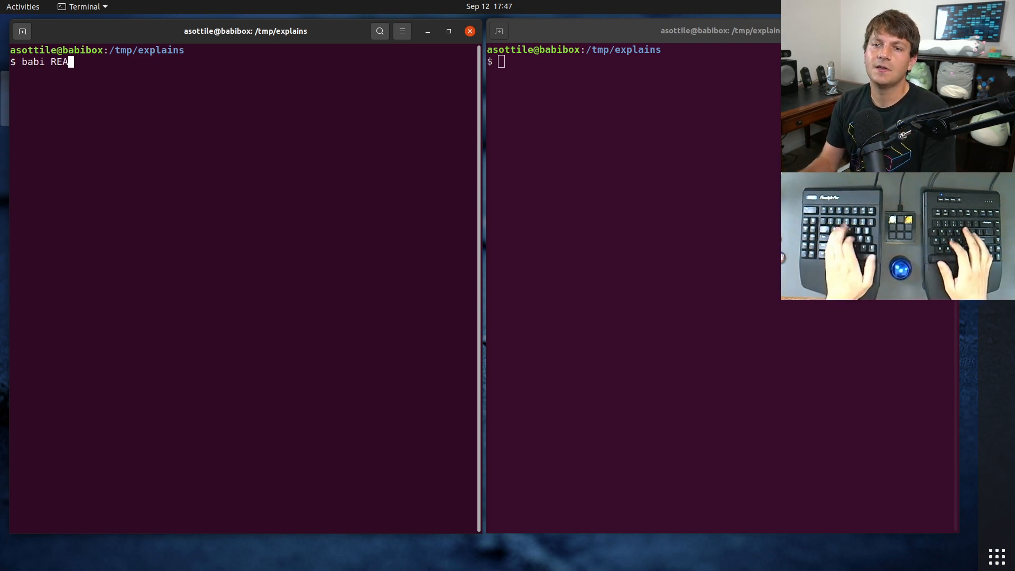
key("Return")
type("1. let them know why")
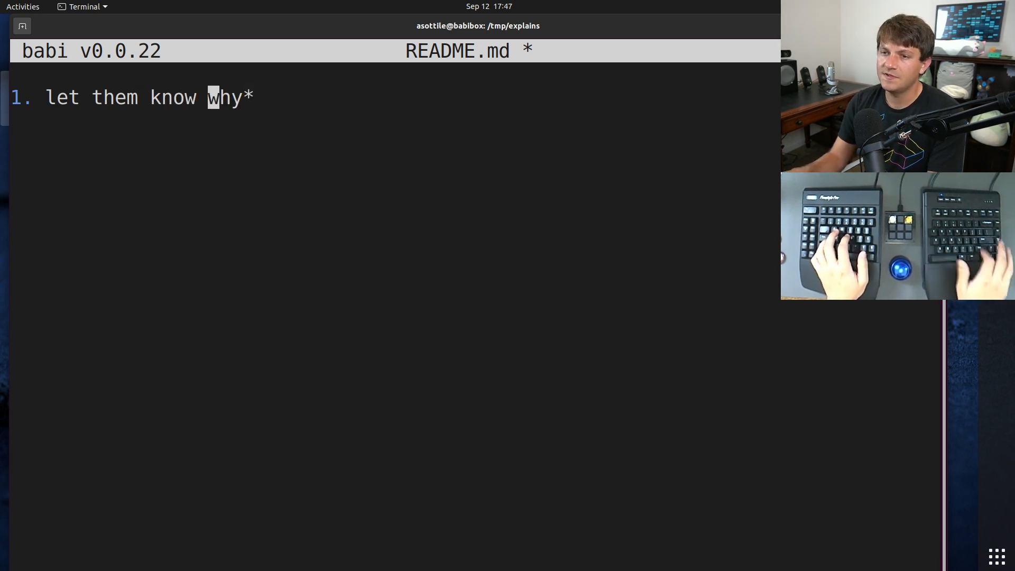
Step: Italicize 'why' as *why* and add bullets on avoiding the XY problem and giving enough context
type("*")
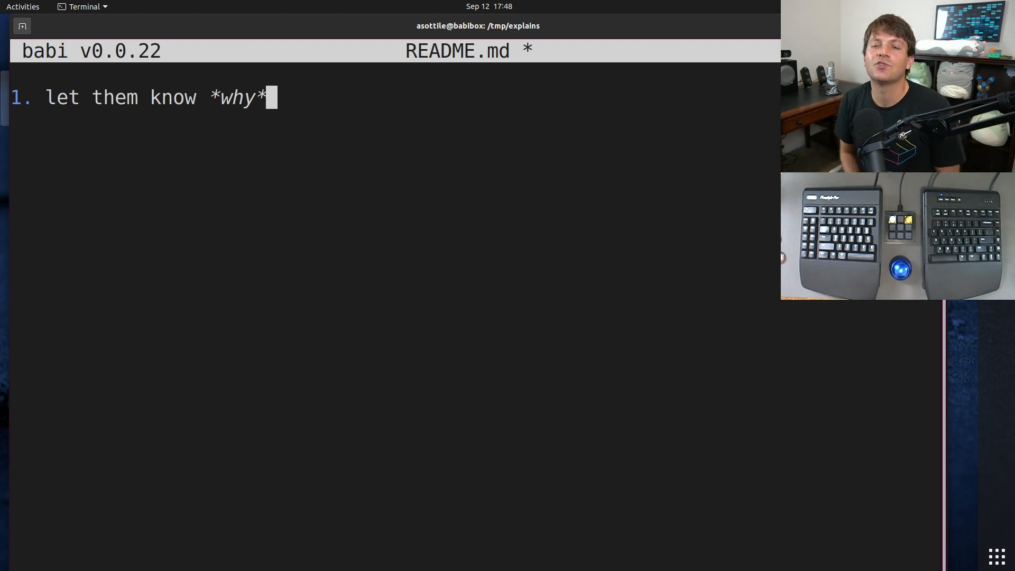
key("Return")
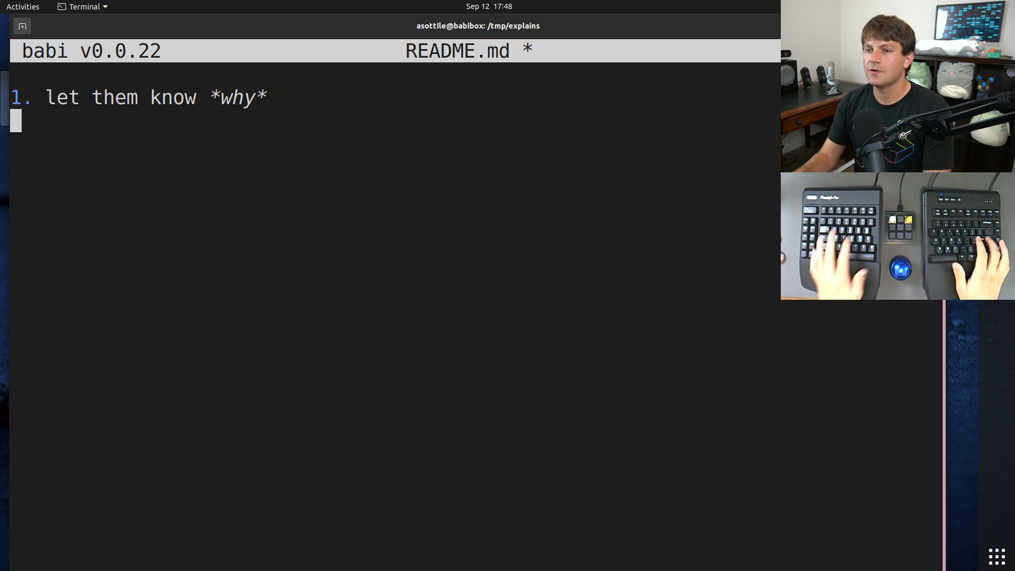
type("=")
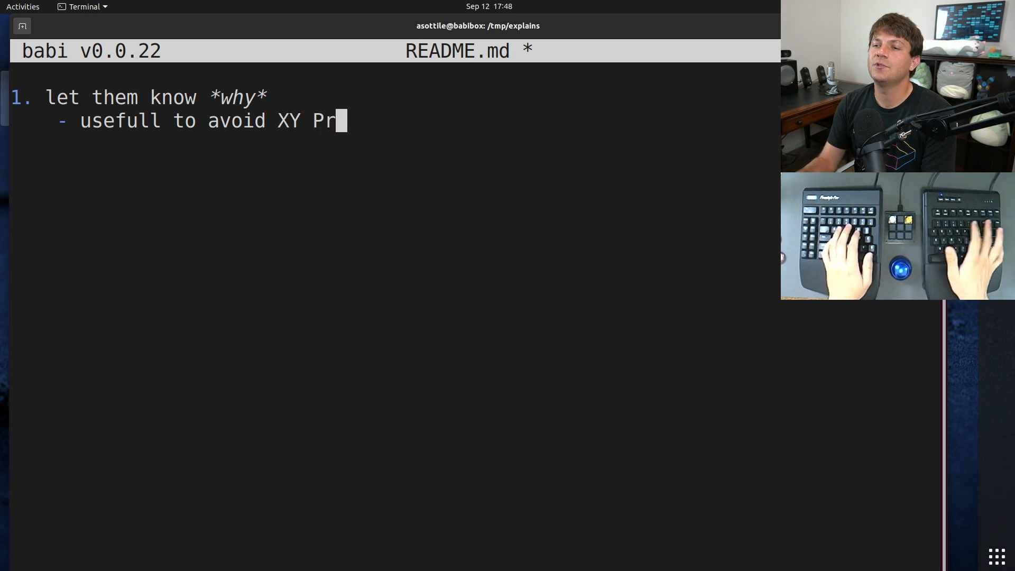
type("oblem")
type("- give the other p")
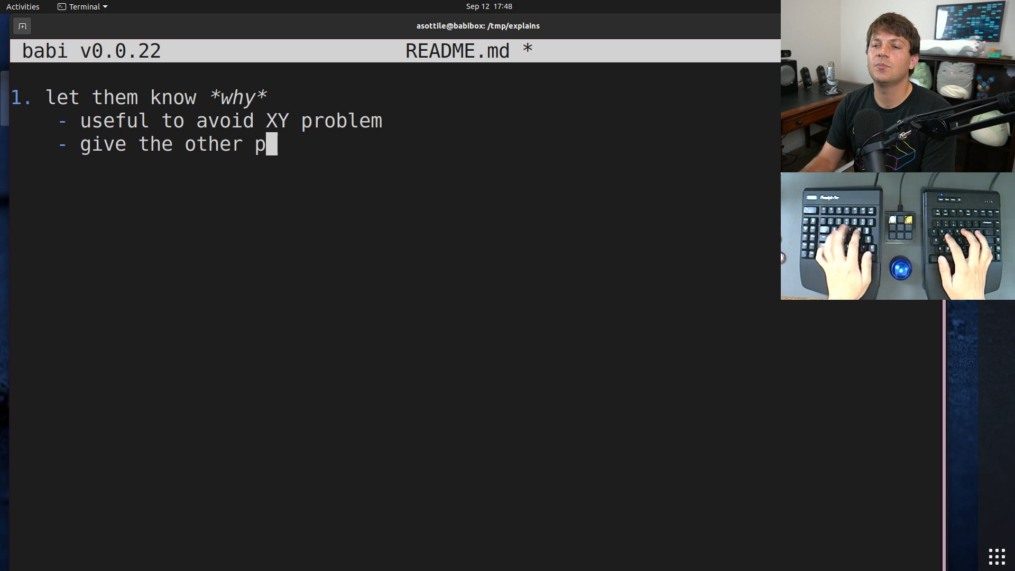
type("erson enough context to help you")
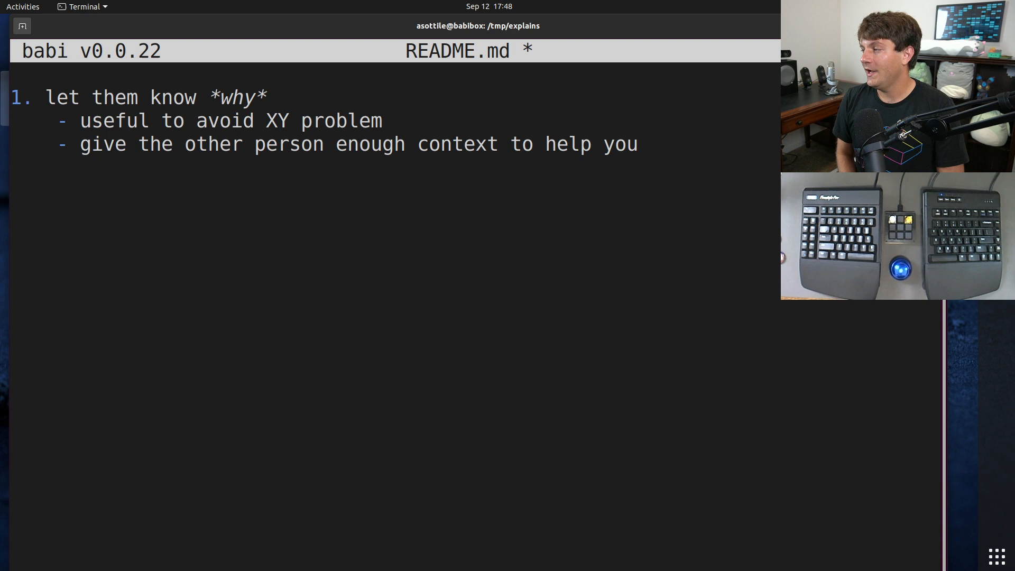
Step: Write '2. tell them what you did' with bullets for versions, the command run, and etc
type("te")
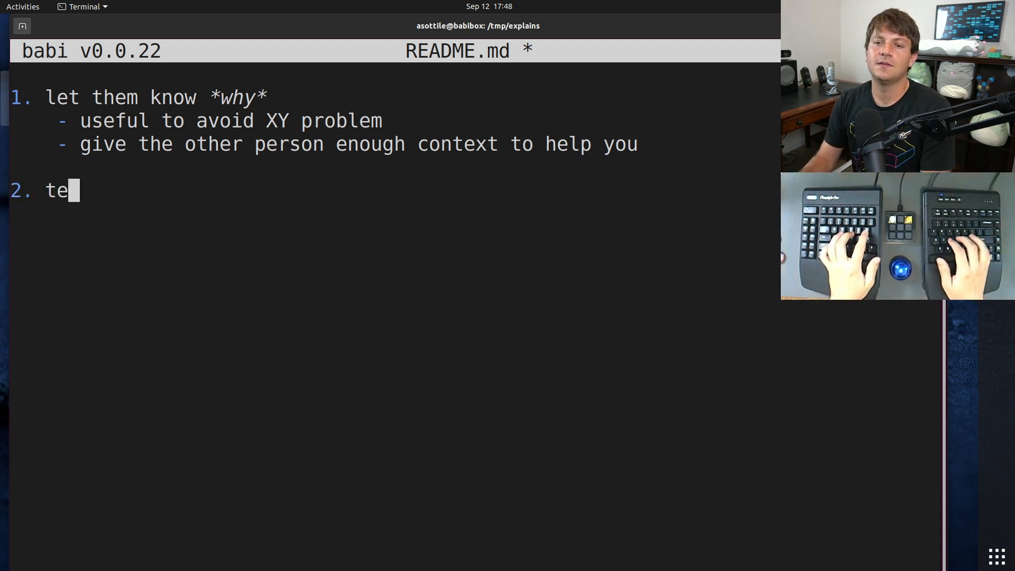
type("ll them what you did")
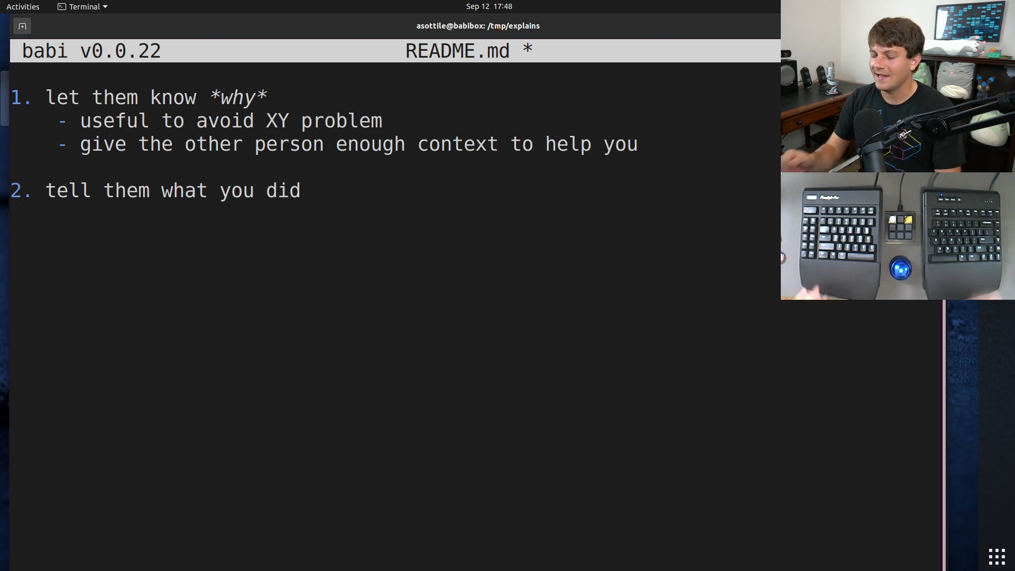
type("- tell them the versions of the things you're using")
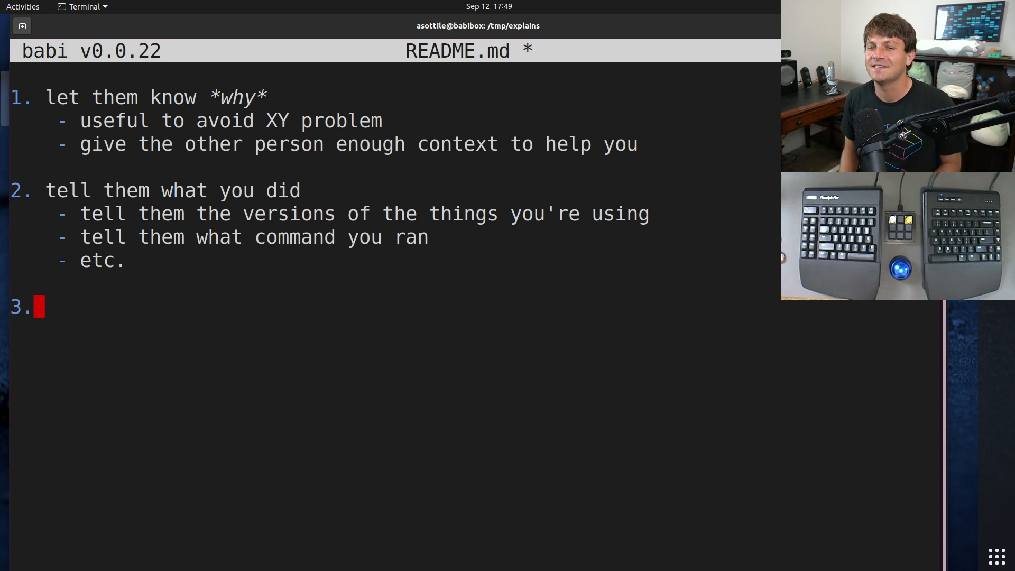
Step: Write '3. tell them what you expect to see' with an 'outputs, side-effects, etc.' bullet
type("tell them what you expect to see")
type("-")
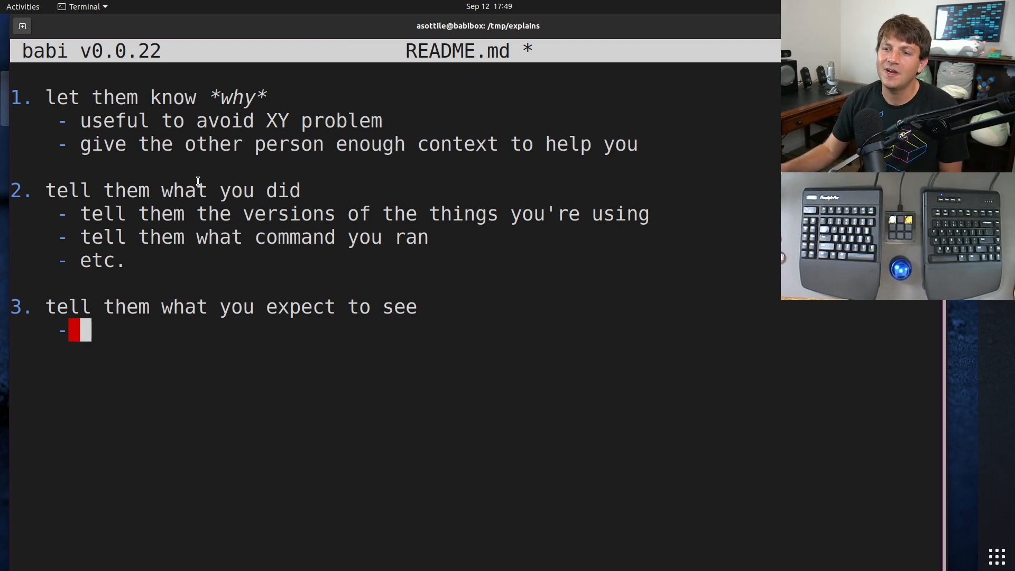
double_click(323, 120)
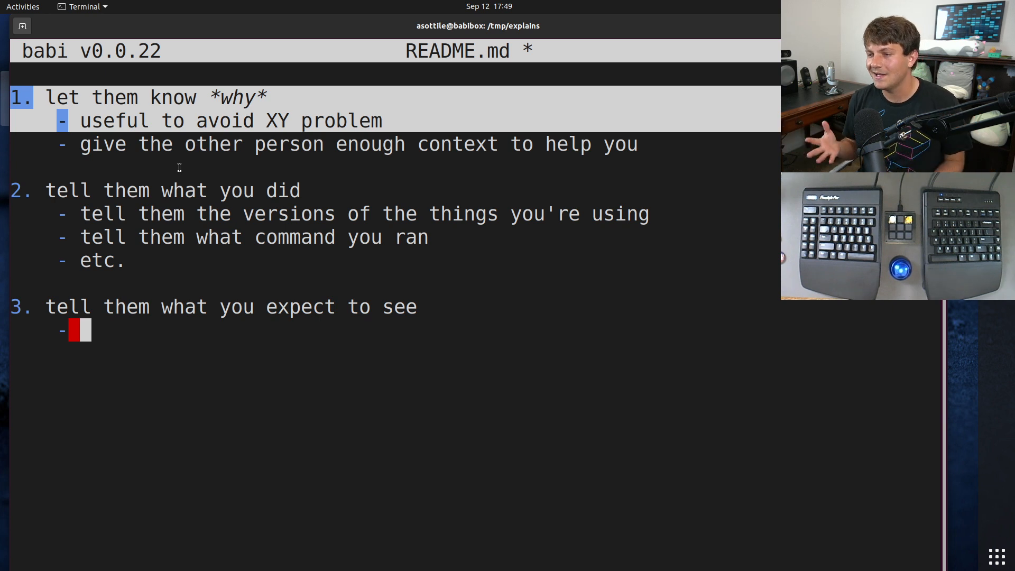
mouse_move(273, 364)
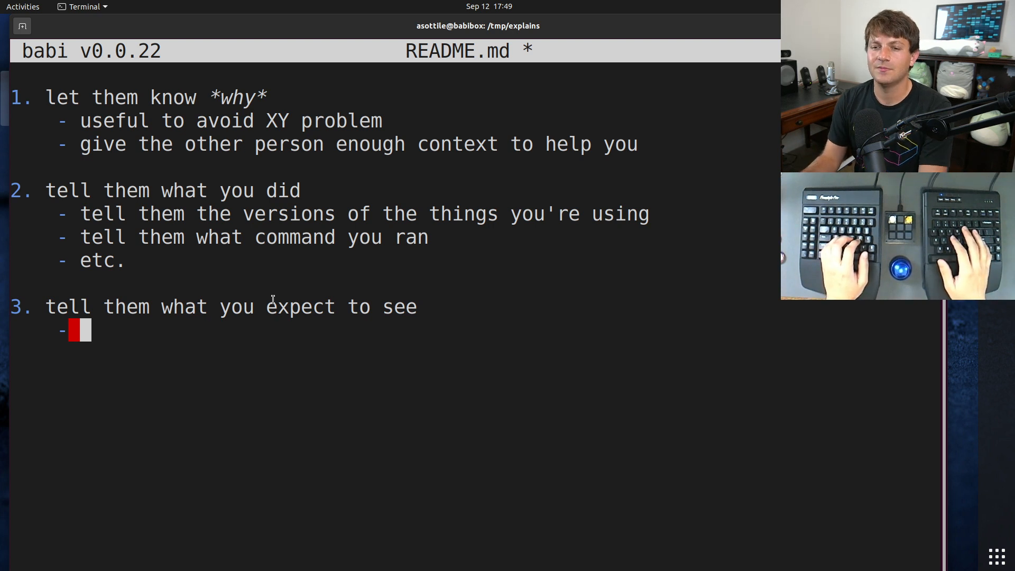
type("outputs,")
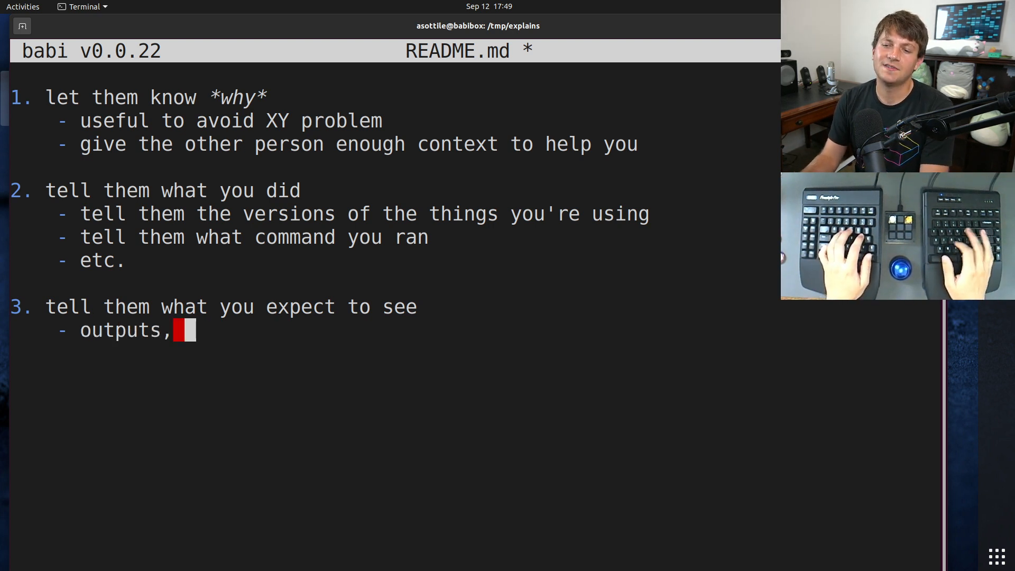
type("side-effects")
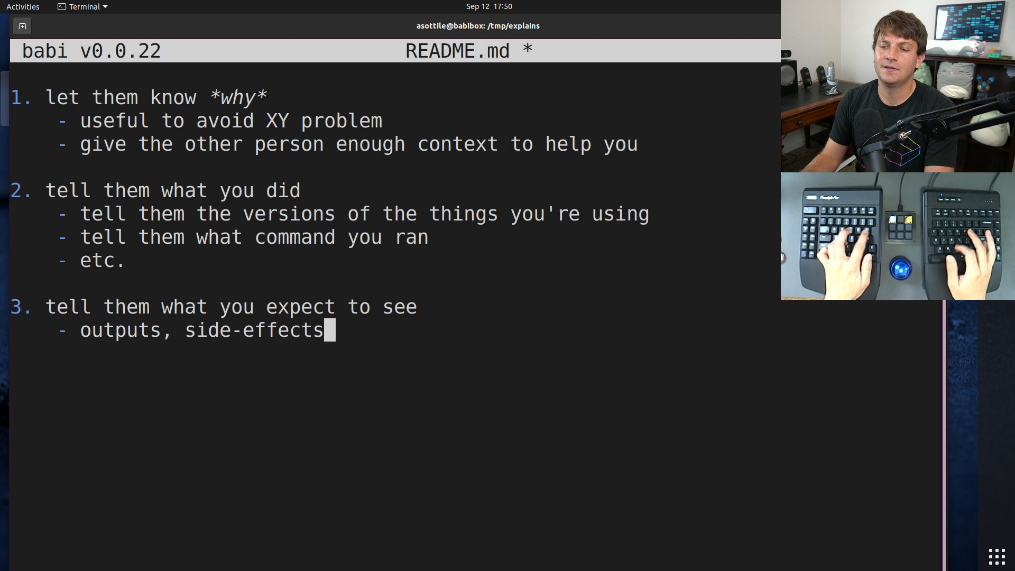
type(", etc.")
type("4.")
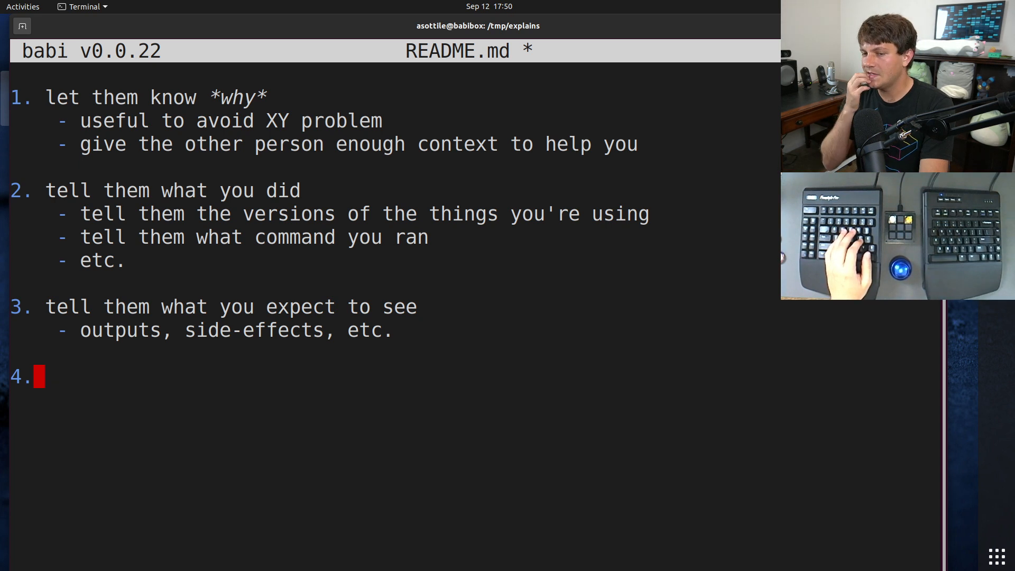
Step: Write '4. tell them what happened' with an 'outputs, crash reports, etc.' bullet
type("tell them what happened")
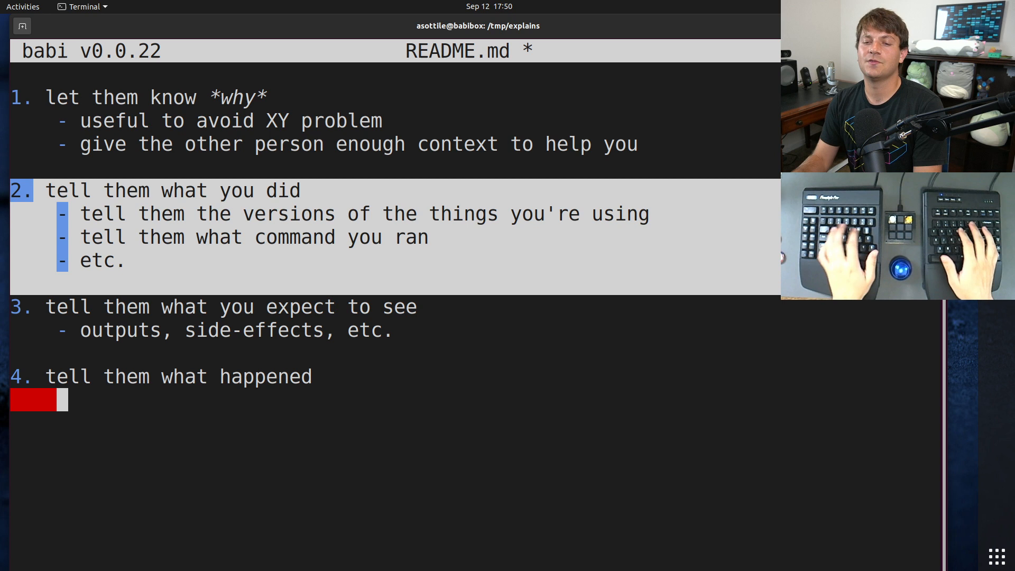
type("-")
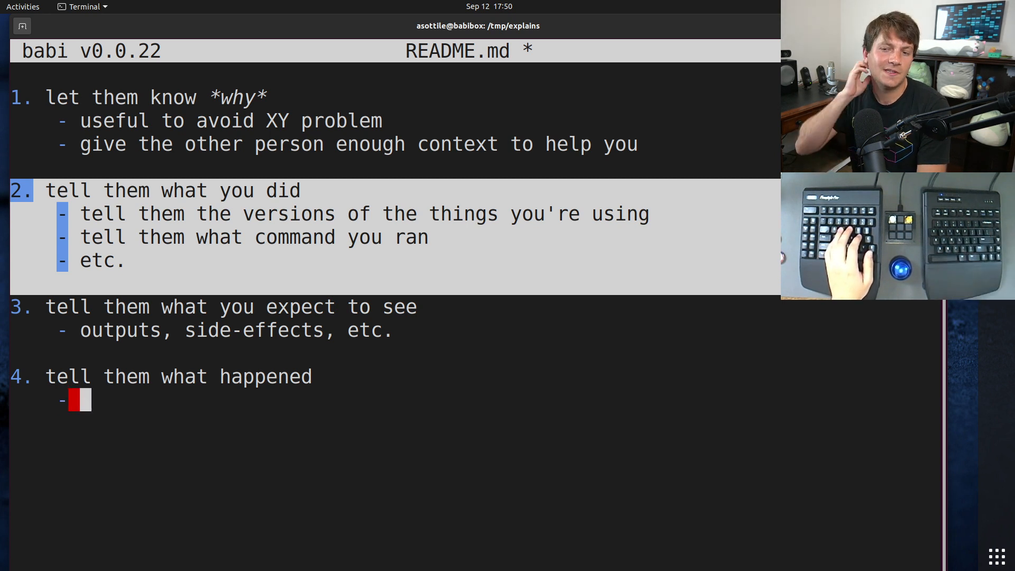
type("o")
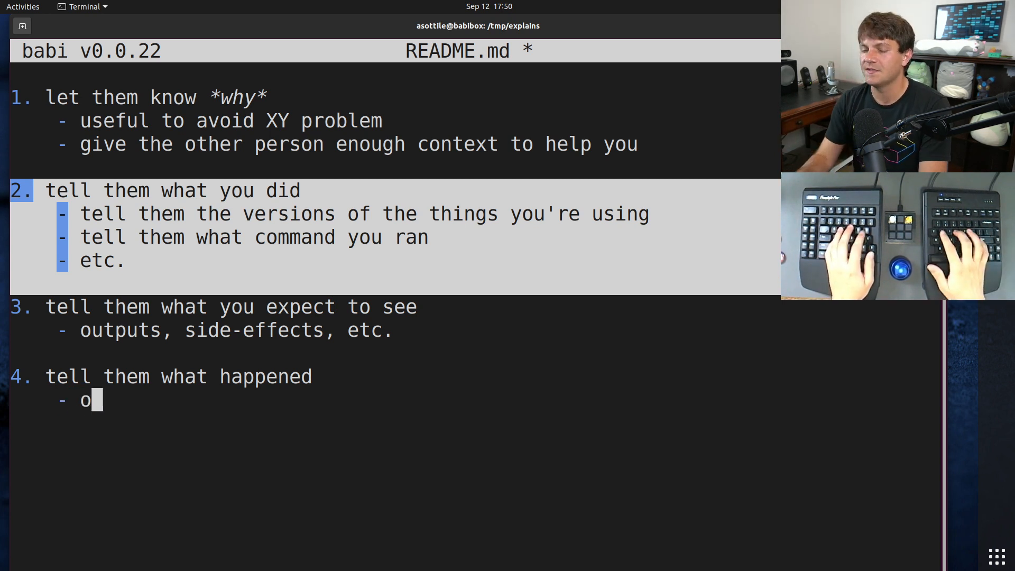
type("utputs, cras")
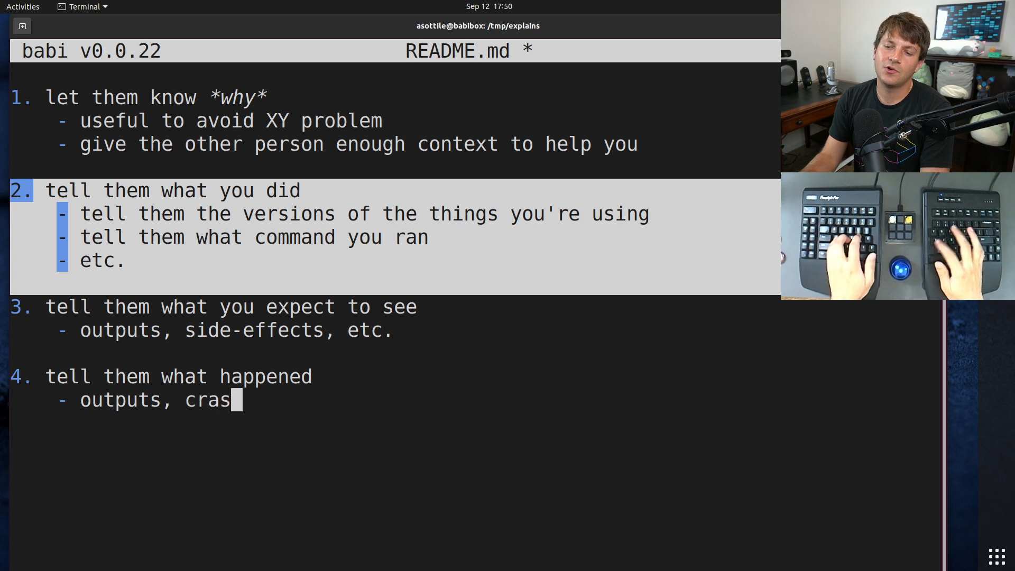
type("h reports, etc.")
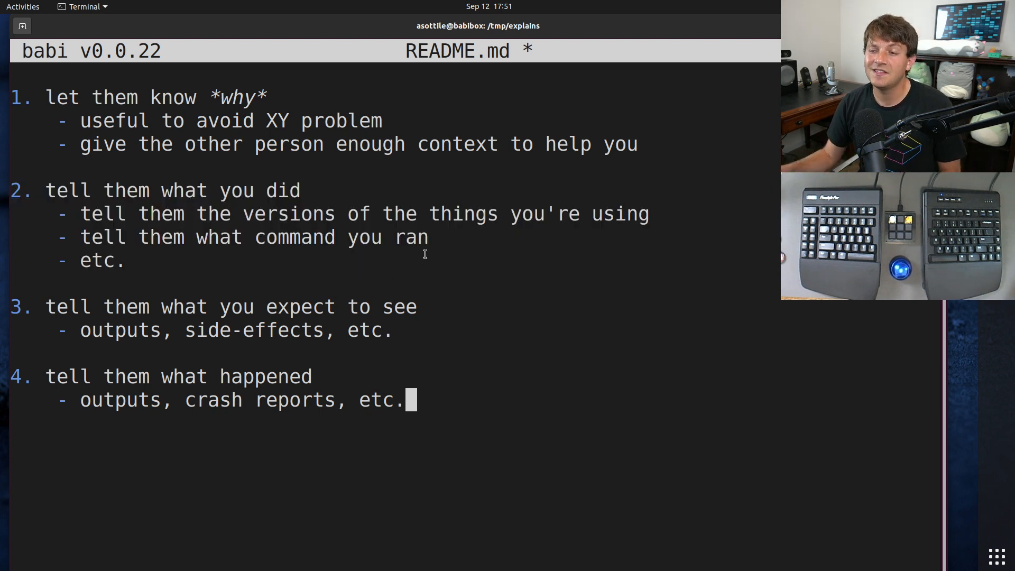
double_click(253, 237)
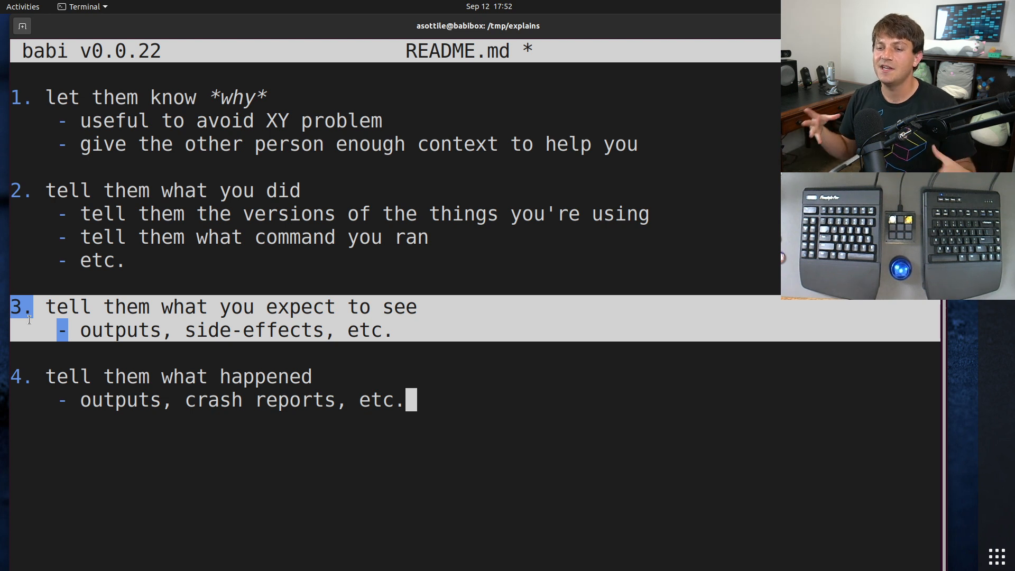
mouse_move(342, 435)
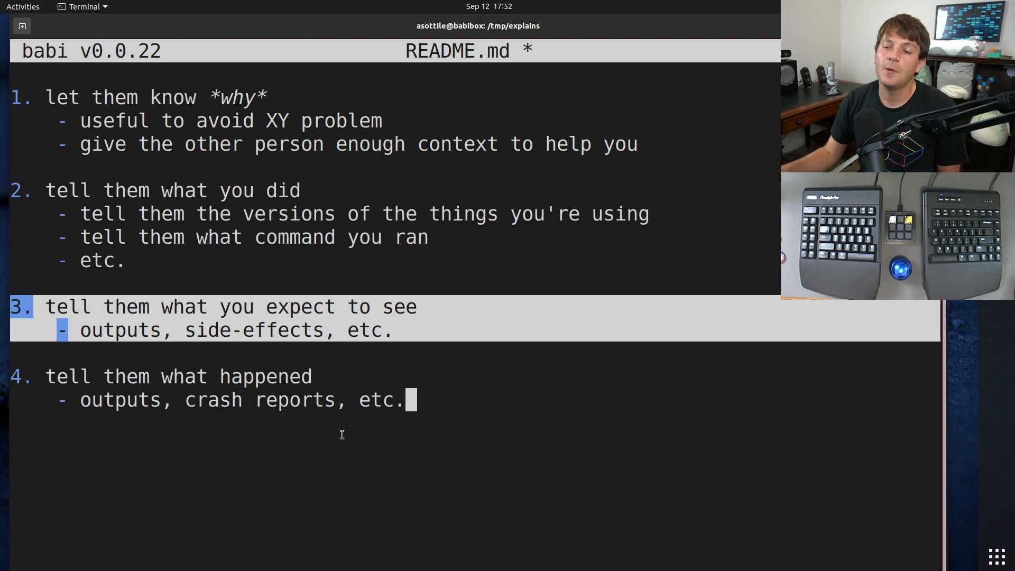
key("Down")
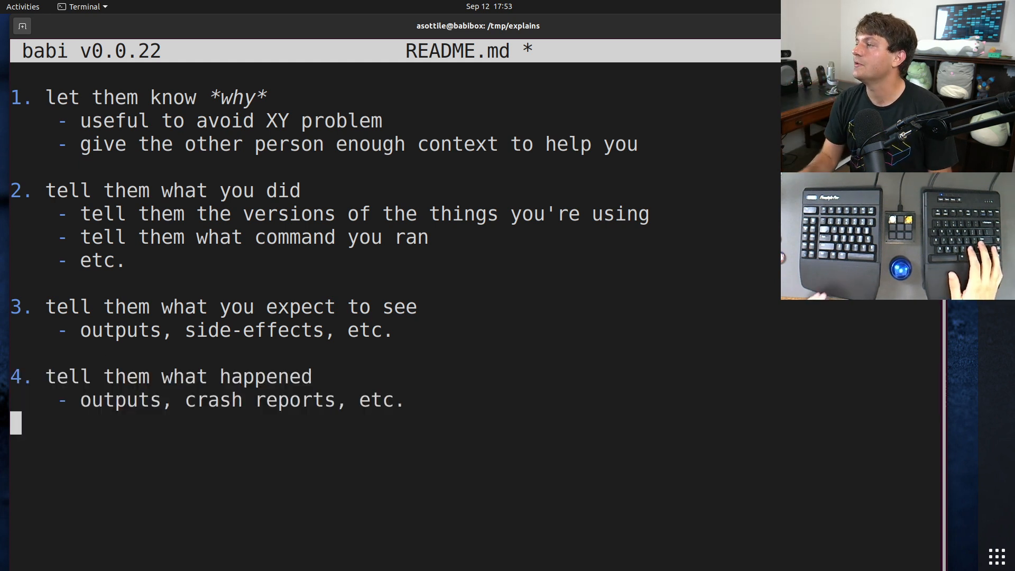
Step: Write the heading '5. (optional) minimize your reproduction'
type("5. (")
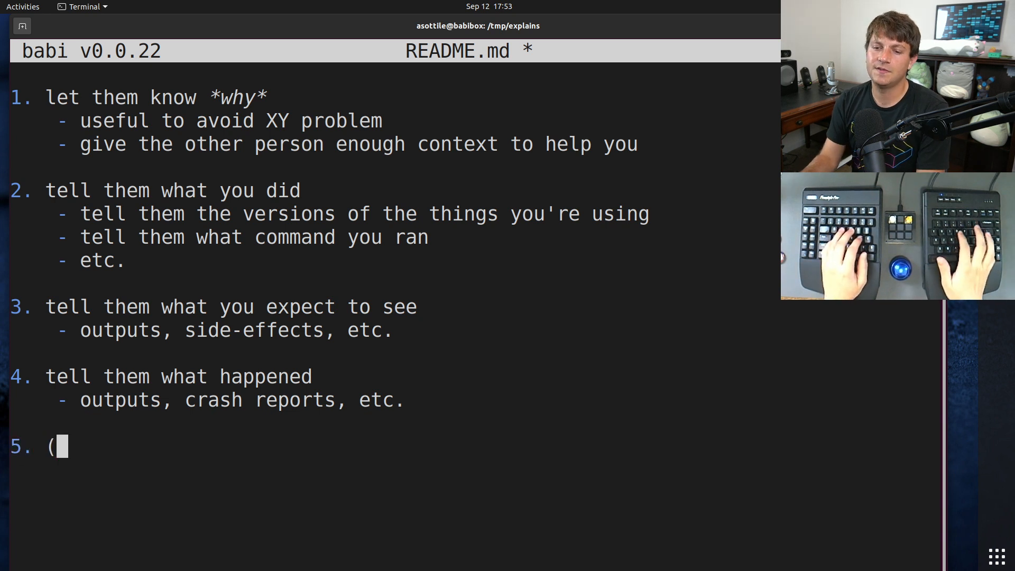
type("optional)")
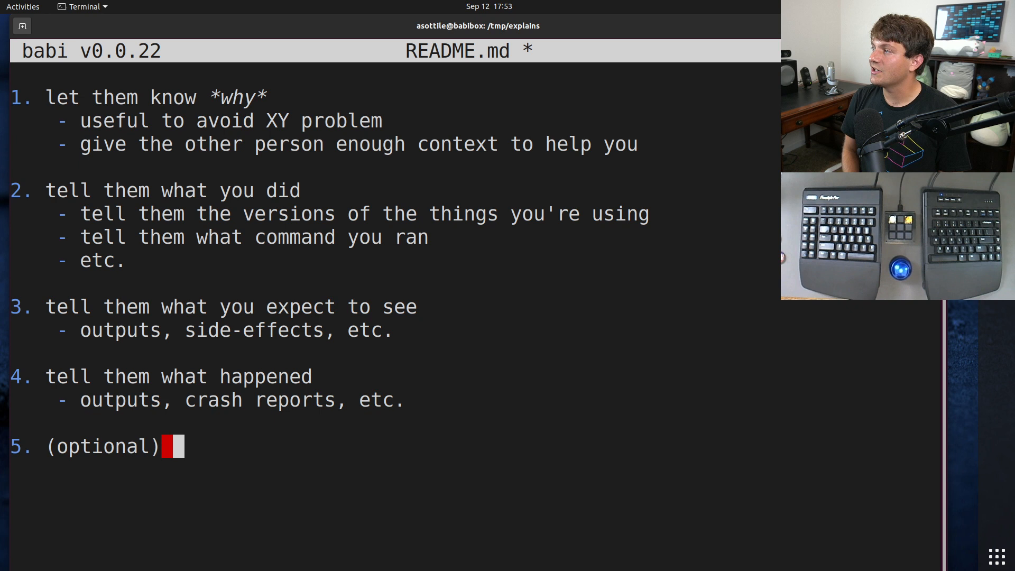
type("min")
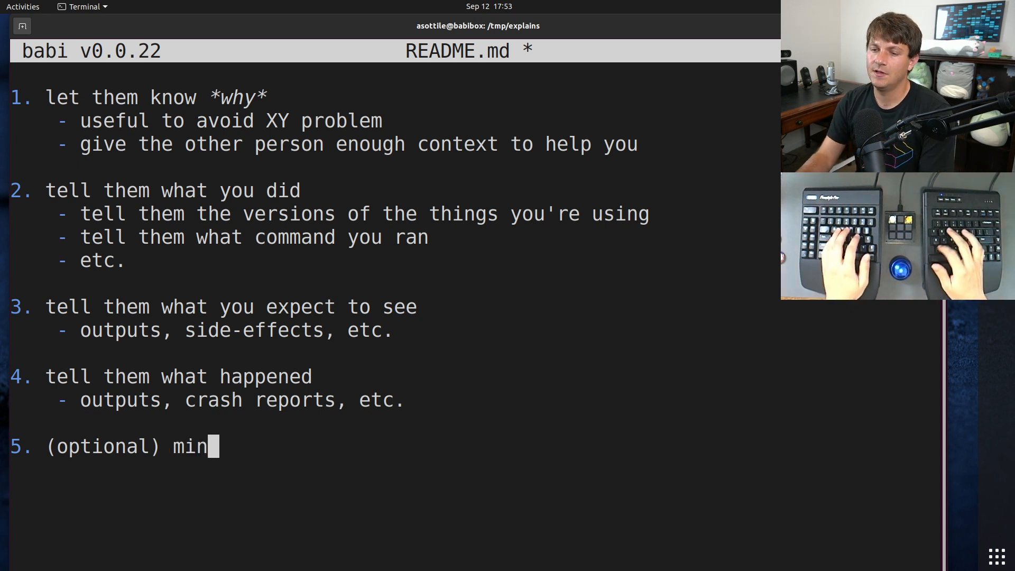
type("imize your reproduction")
left_click(395, 469)
type("- useful to el")
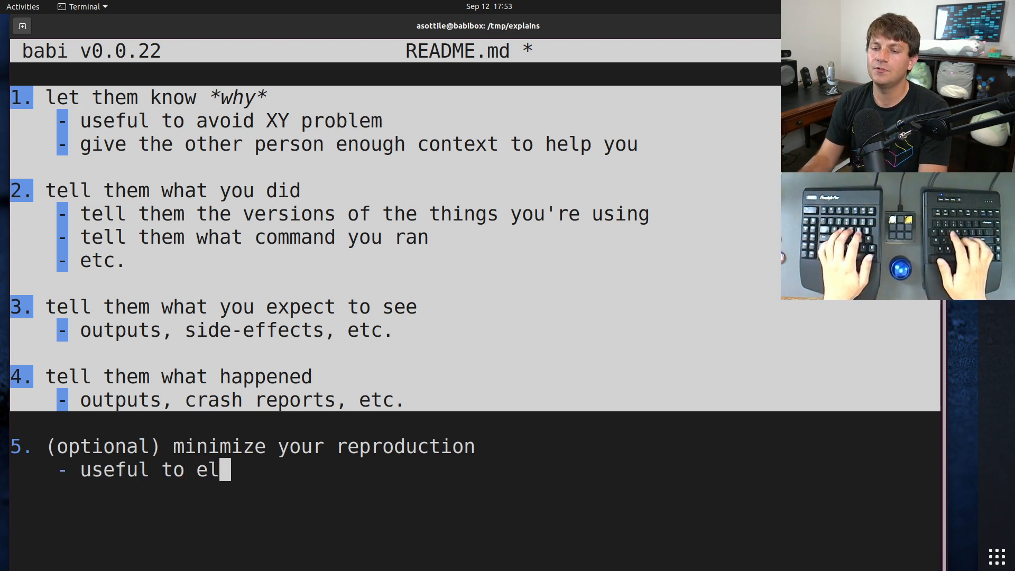
Step: Add bullets 'useful to eliminate a lot of noise' and 'narrow to exactly your problem'
type("iminate a lot of")
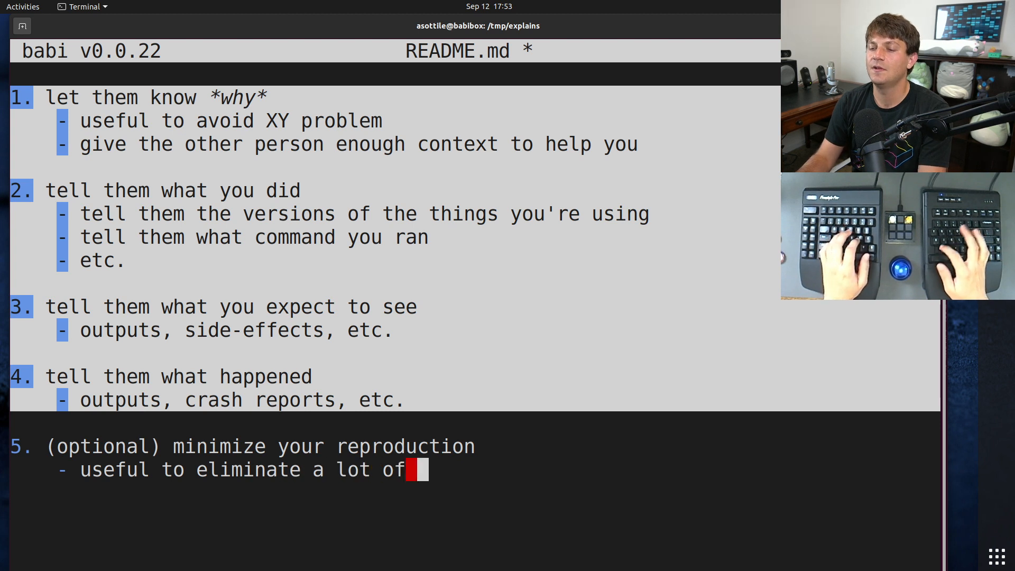
type("noise")
type("-")
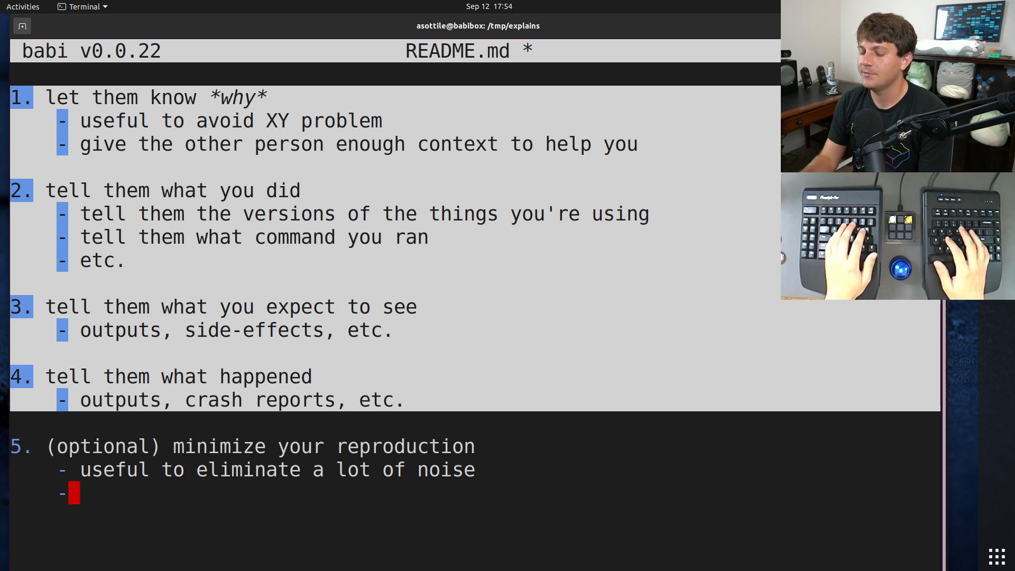
type("narrow to exact")
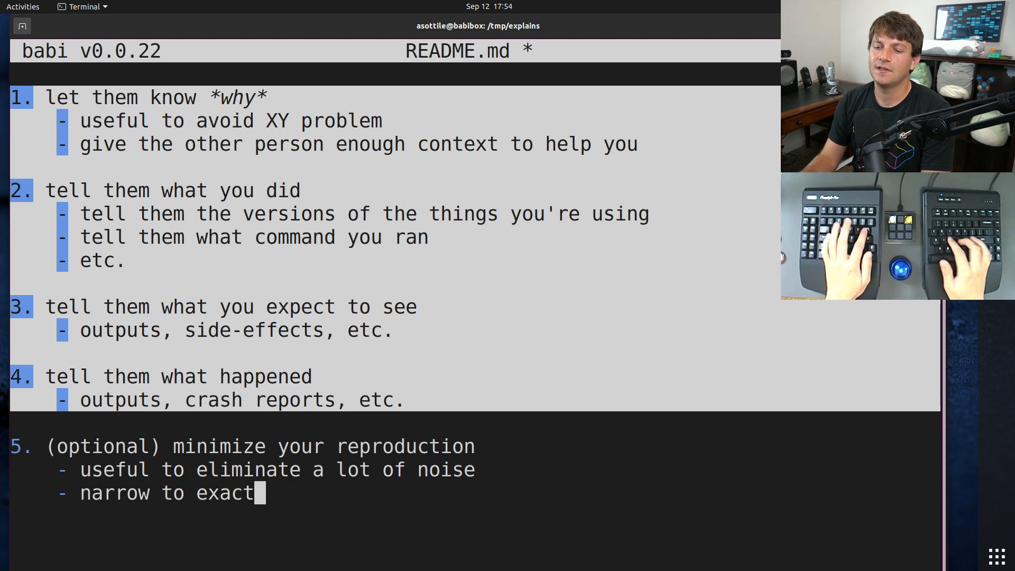
type("ly your problem")
type("6.")
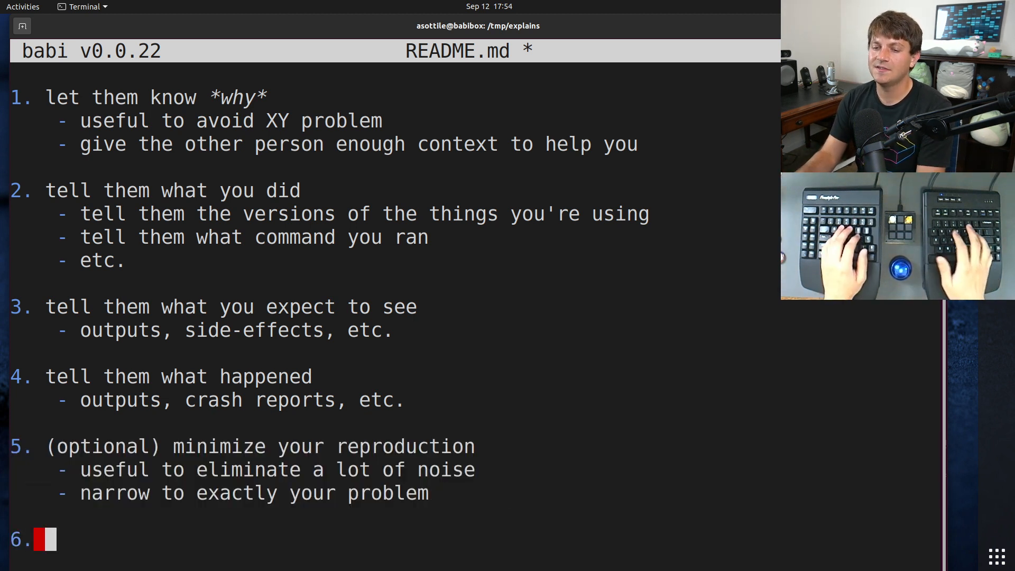
Step: Write item 6 as '(debugging) dive into the code!'
type("(debugging")
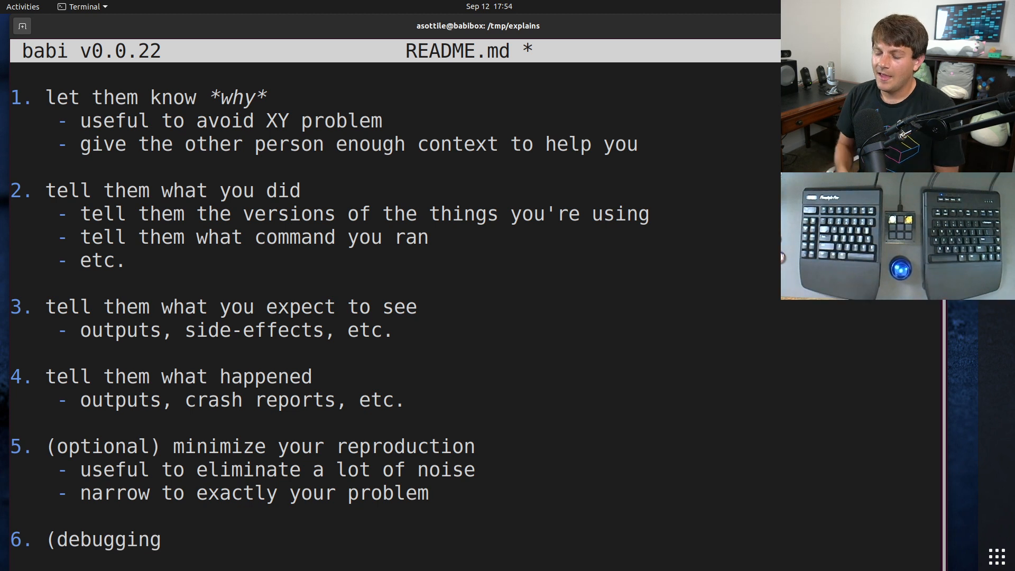
type(")")
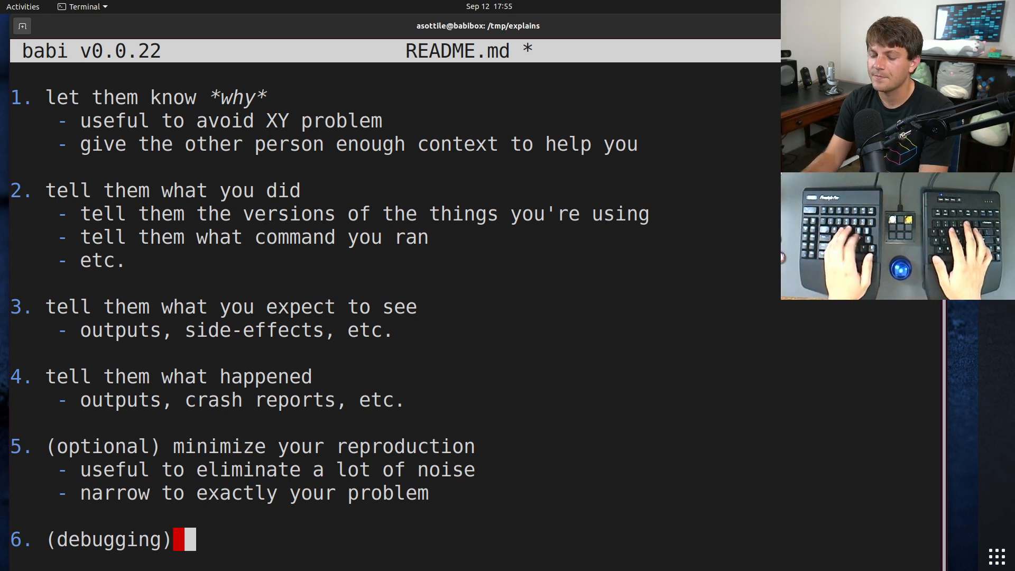
type("dive into the cod")
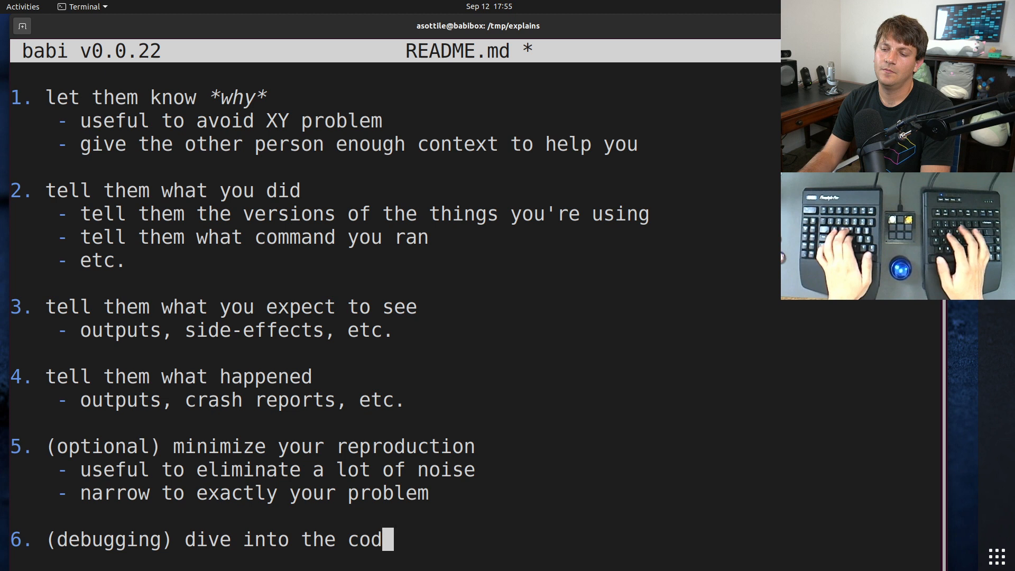
type("e!")
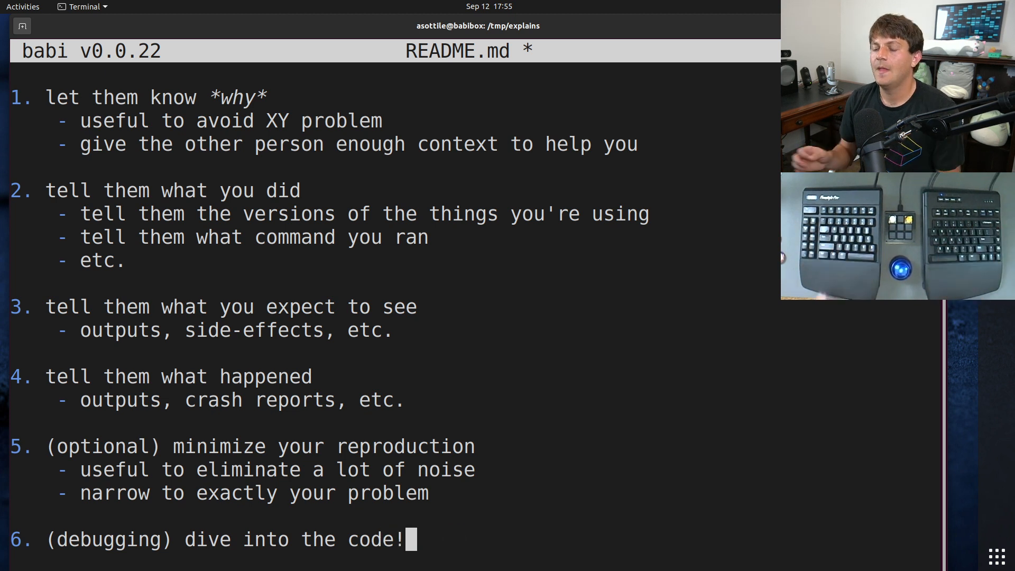